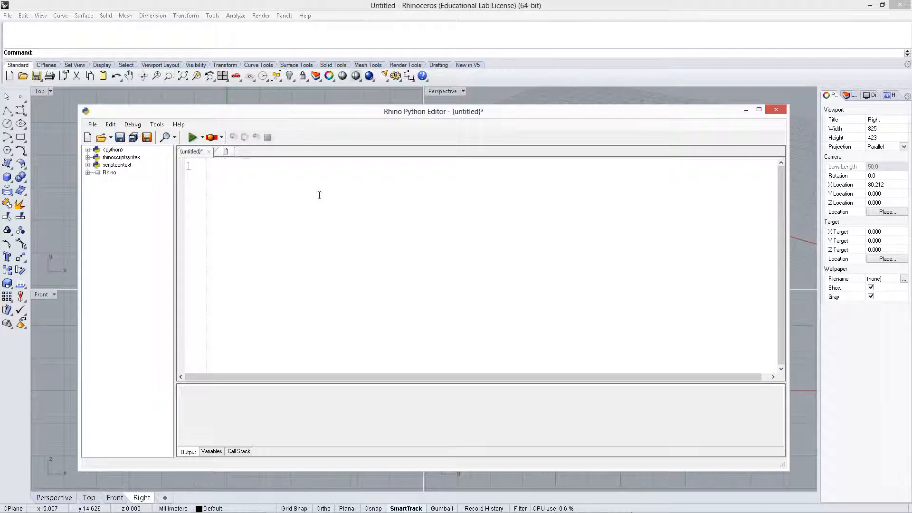
# Write 'for i in range(0,10): print(i)' and run it to list 0 through 9
pyautogui.write('for')
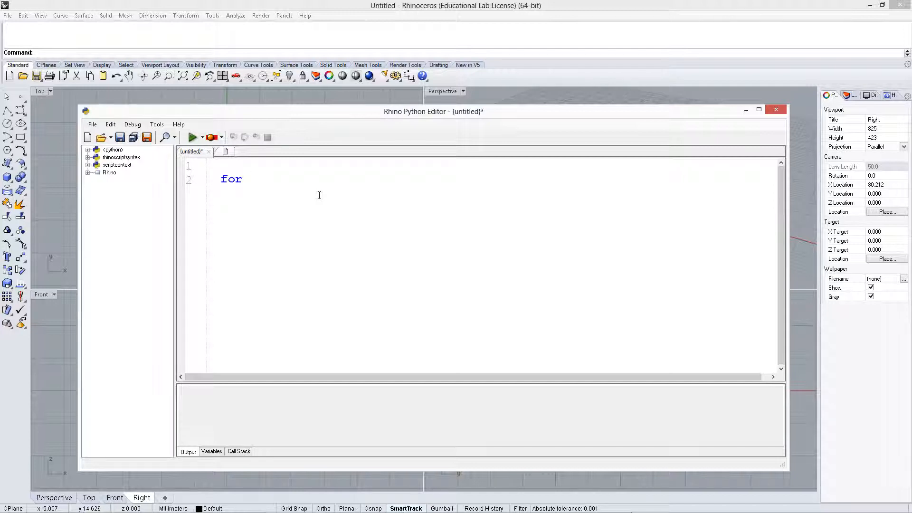
pyautogui.write('i')
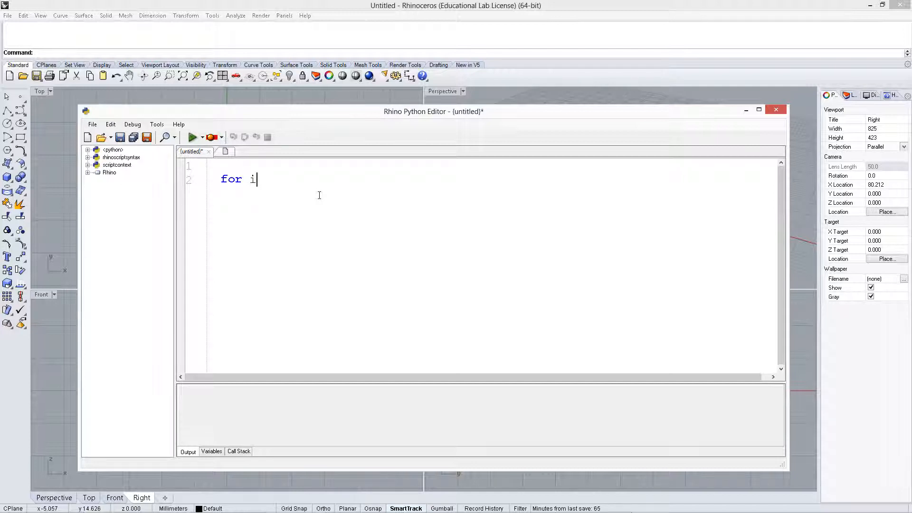
pyautogui.press('backspace')
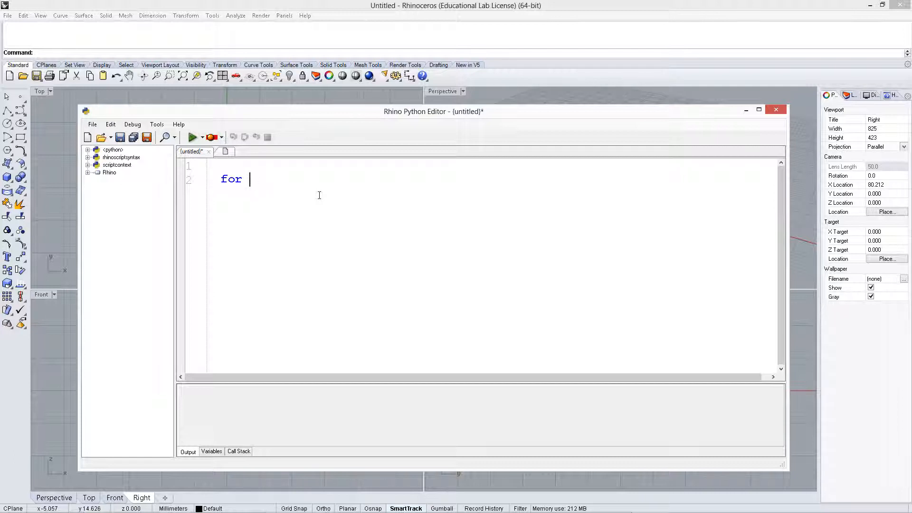
pyautogui.write('i in')
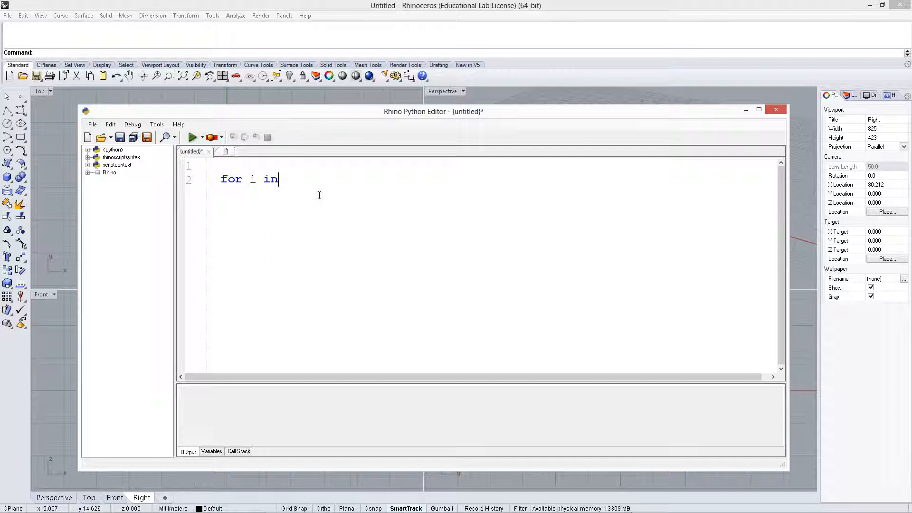
pyautogui.write('range')
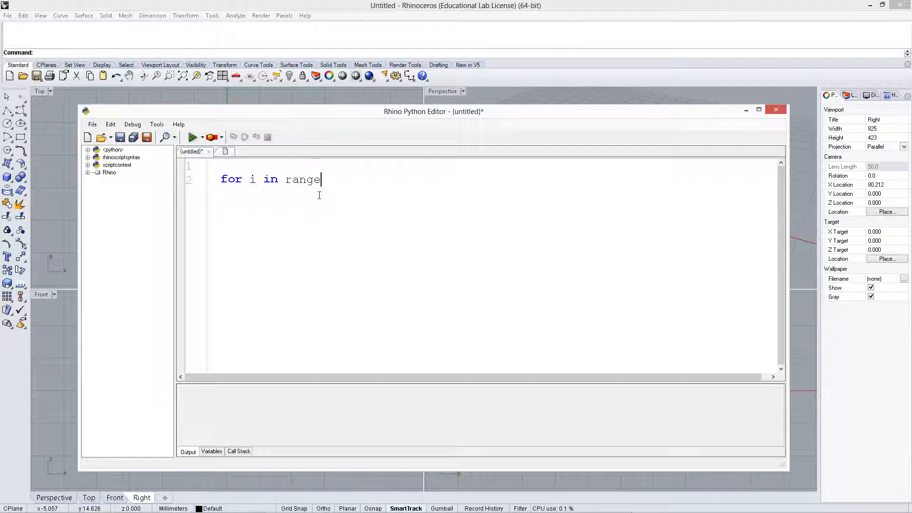
pyautogui.write('(0,')
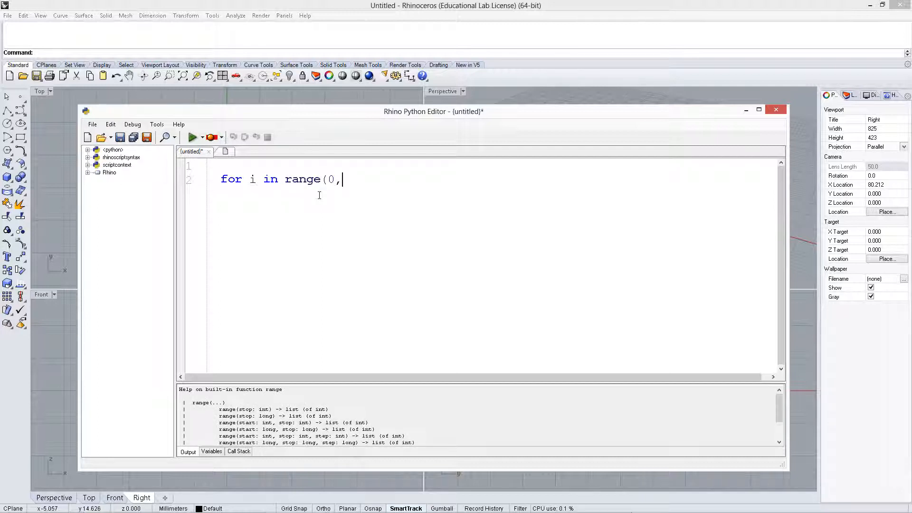
pyautogui.write('10):')
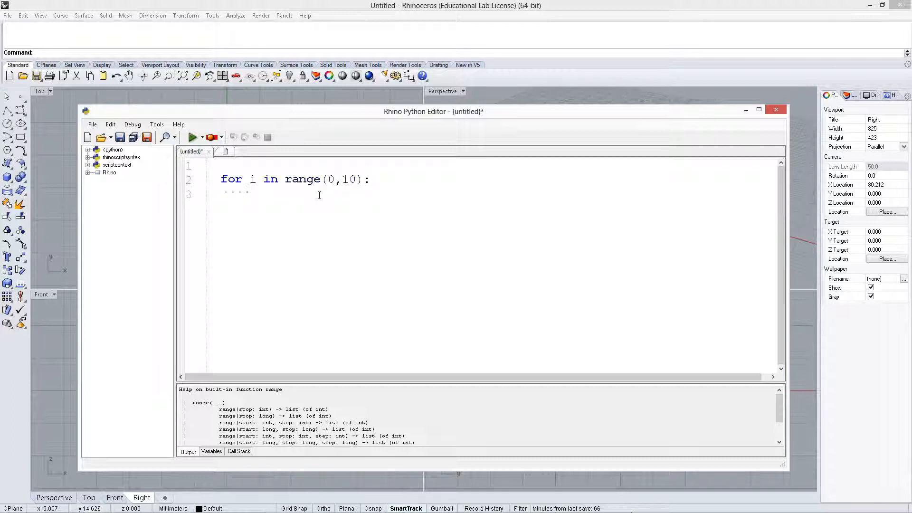
pyautogui.write('print(i)')
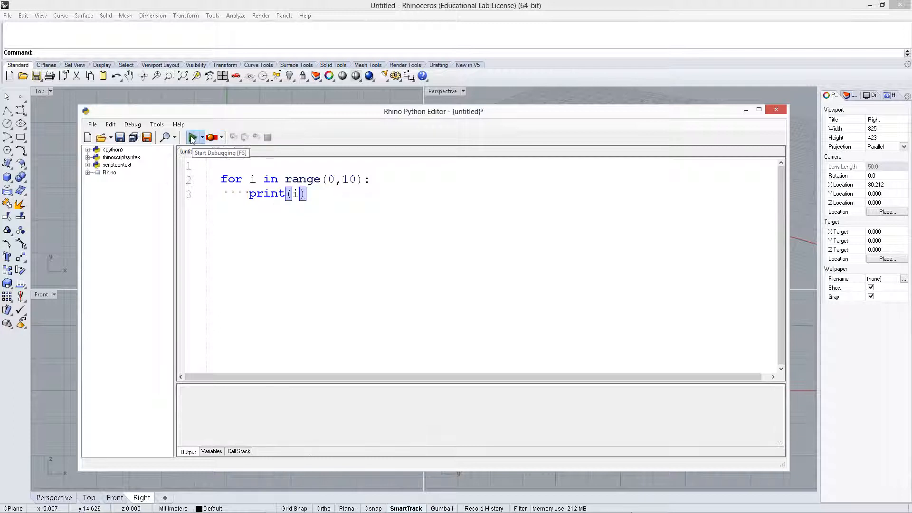
pyautogui.click(193, 137)
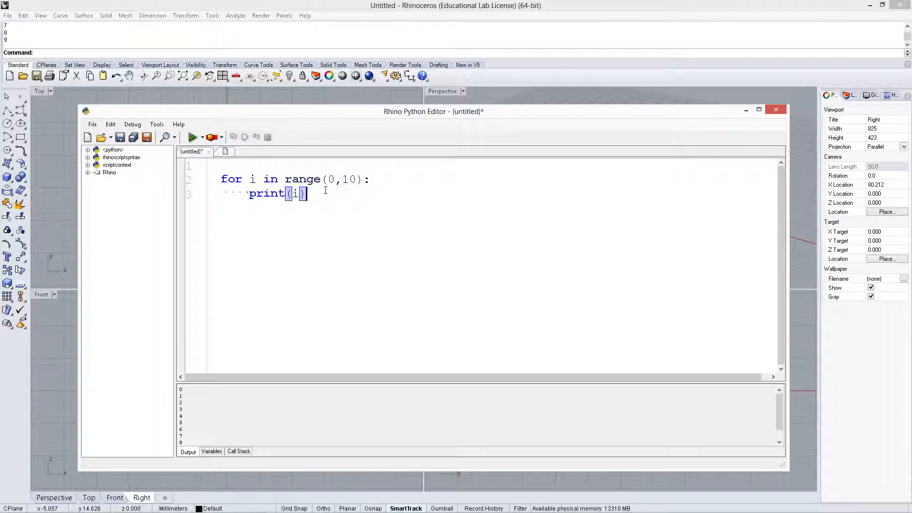
# Change print(i) to print(i*2), run it, then add the offset of 3
pyautogui.write('*2')
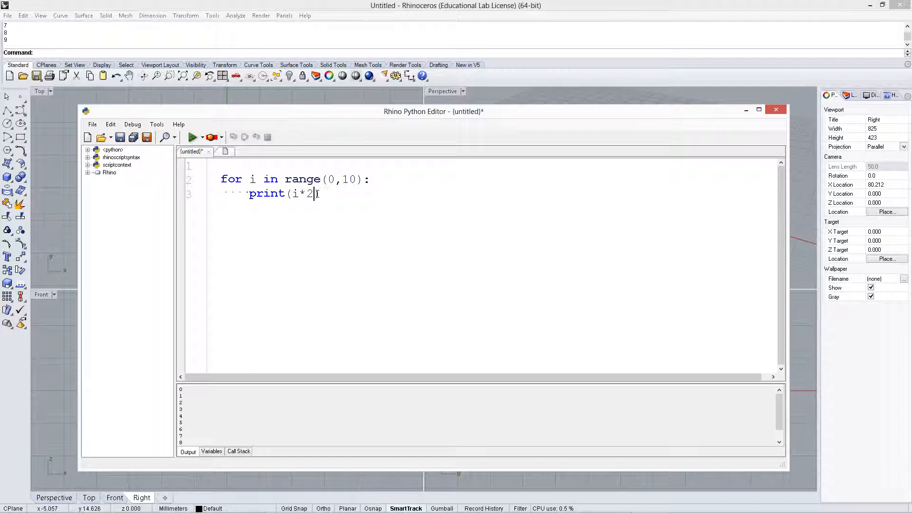
pyautogui.click(193, 137)
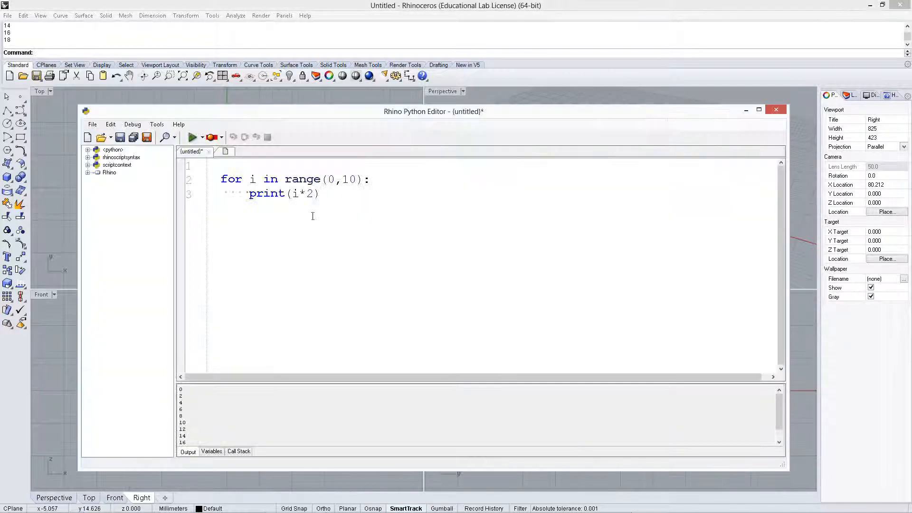
pyautogui.write('+3')
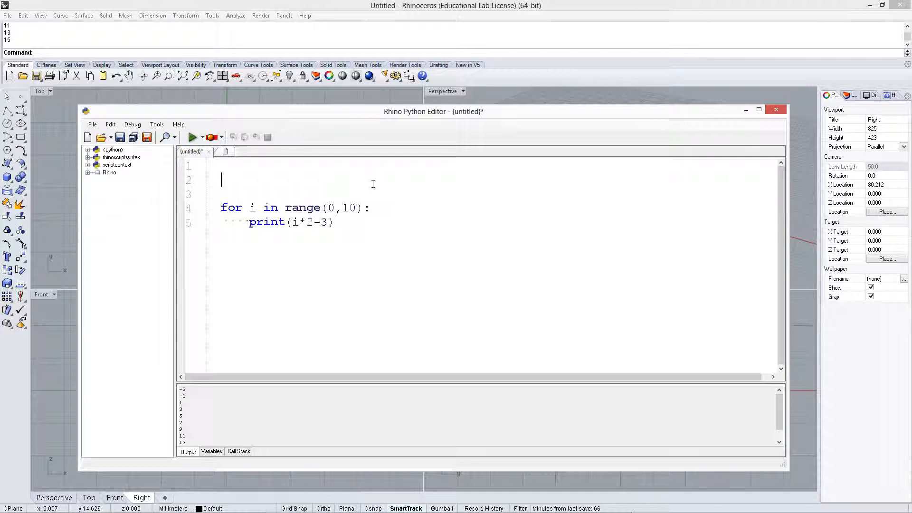
# Assign range(0,5) to variable a, loop over a, and add a.reverse()
pyautogui.write('a =')
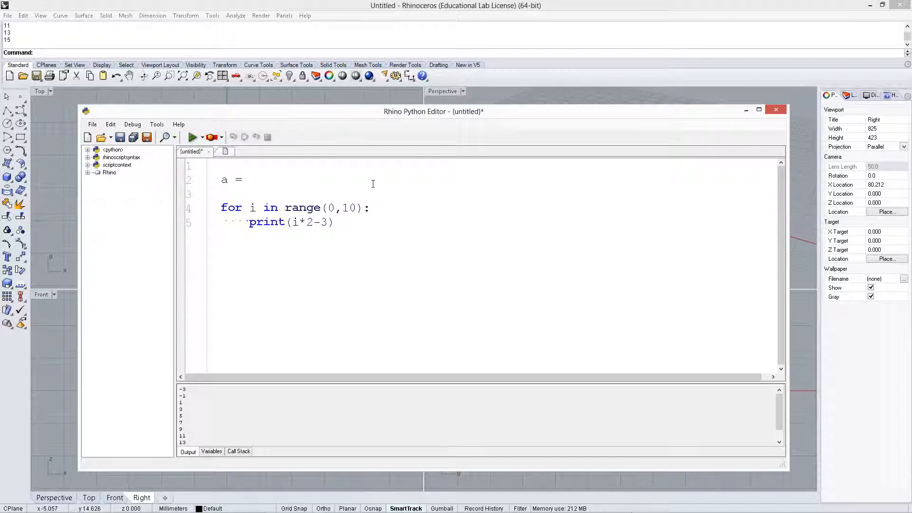
pyautogui.write('range')
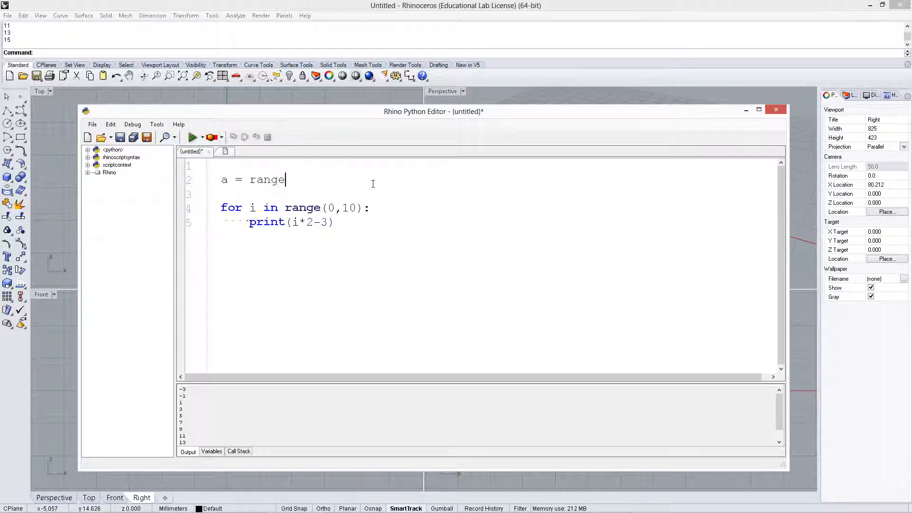
pyautogui.write('(0,10')
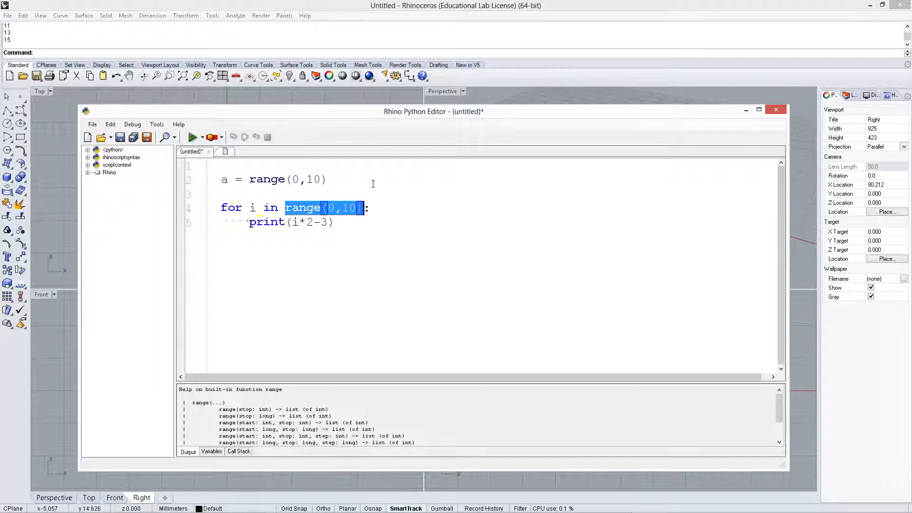
pyautogui.write('a')
pyautogui.click(272, 179)
pyautogui.write('5')
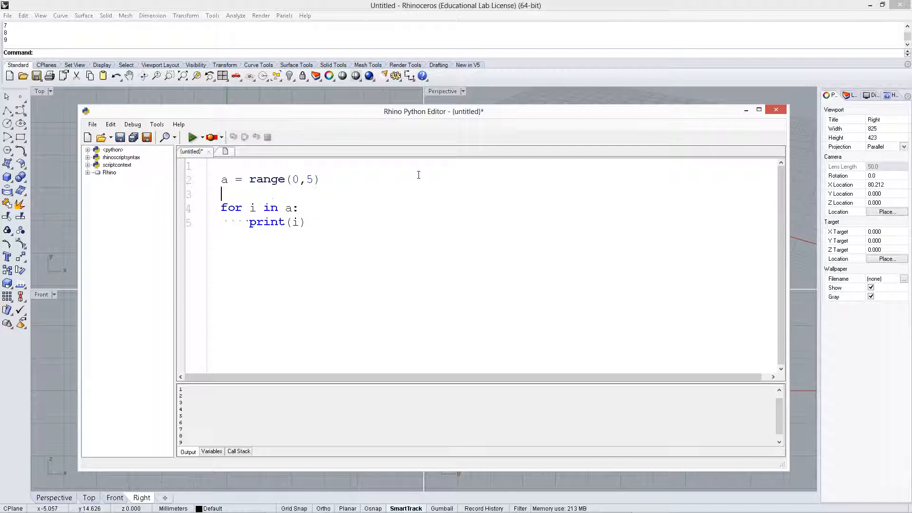
pyautogui.write('a.reverse(')
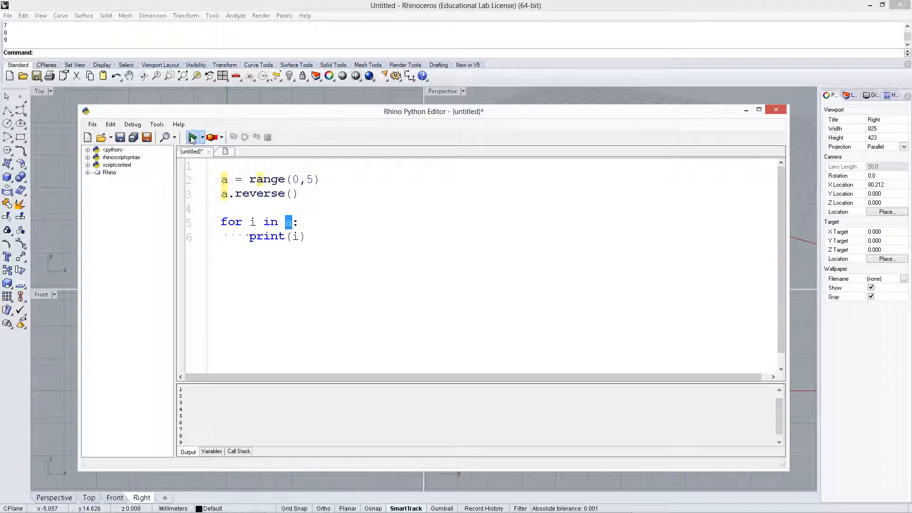
# Run the reversed loop, append 7 to a, print i*2-6, and start a new first line
pyautogui.click(192, 137)
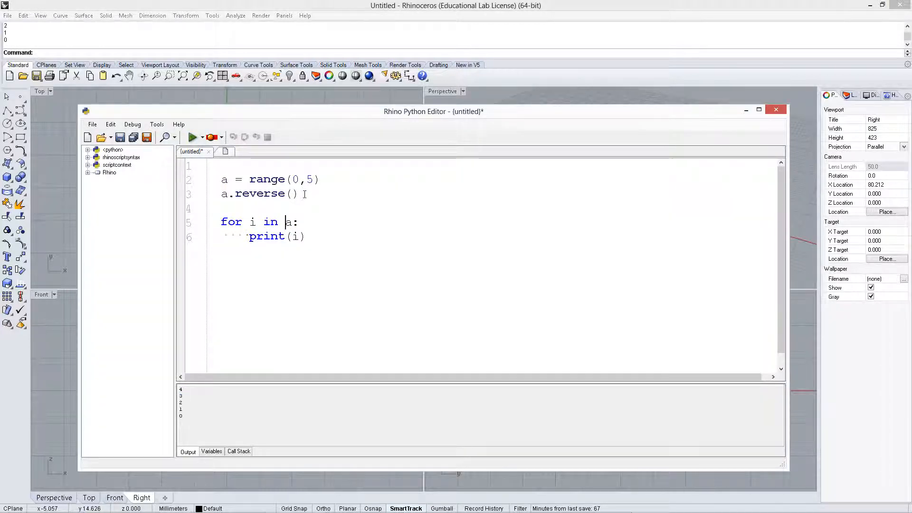
pyautogui.write('a..')
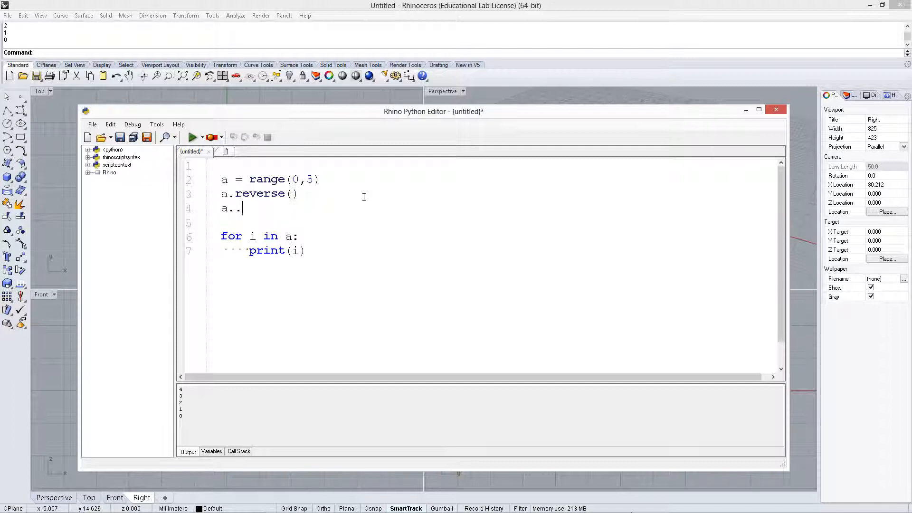
pyautogui.write('appen')
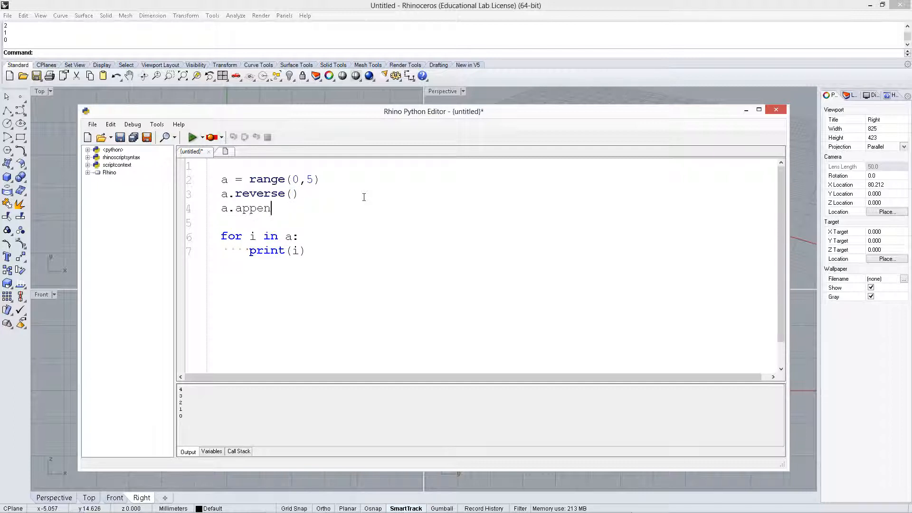
pyautogui.write('d(7)')
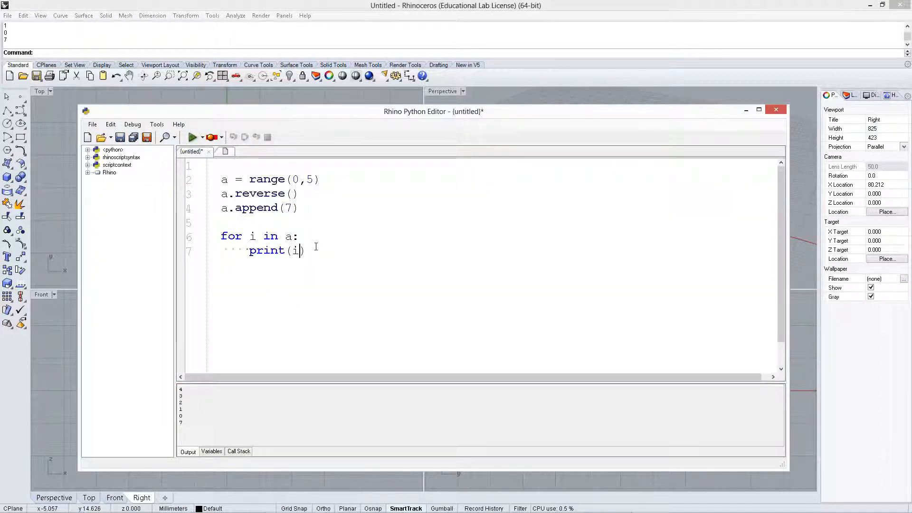
pyautogui.write('*2-6')
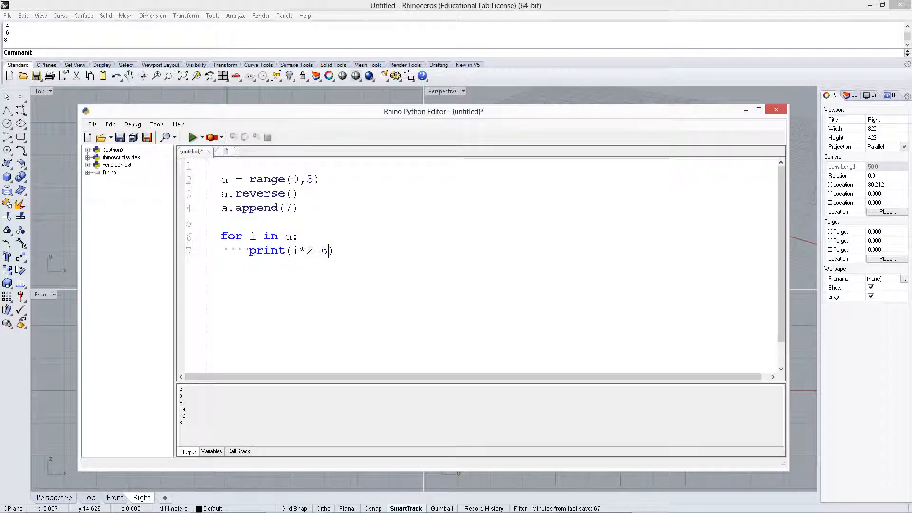
pyautogui.write('m')
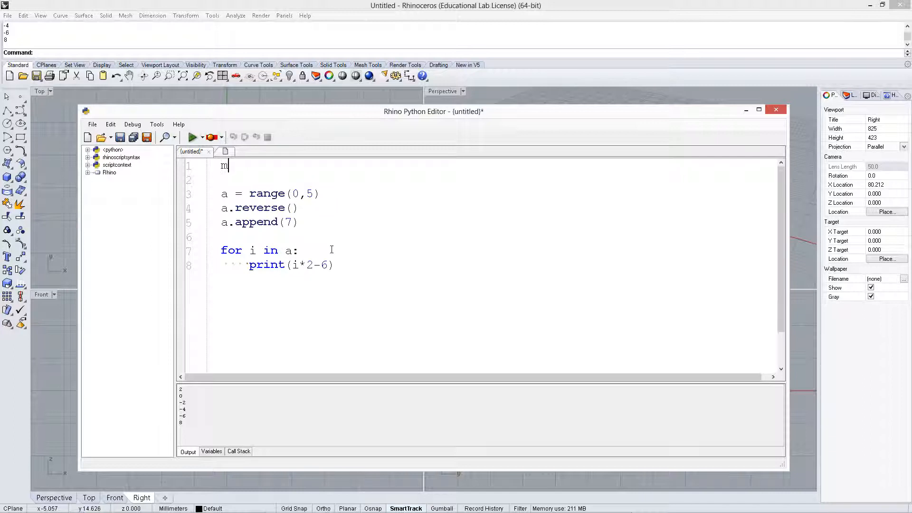
# Import math, print math.sin(i*math.pi/4), run it, and return to the code to fix the error
pyautogui.write('import')
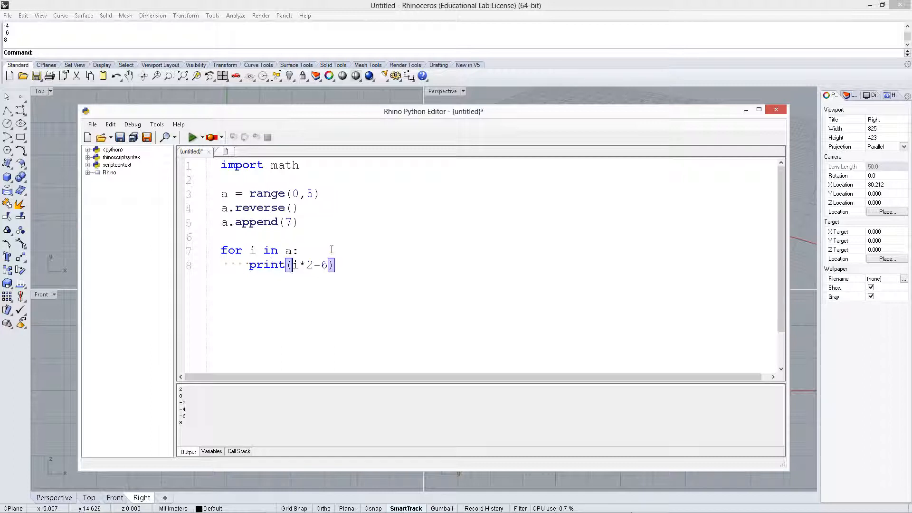
pyautogui.write('math.sin(i')
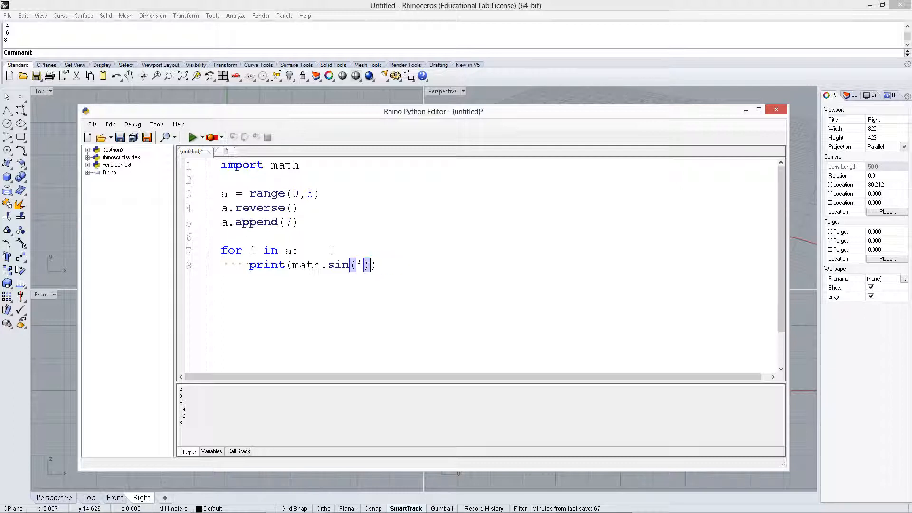
pyautogui.write('*mat')
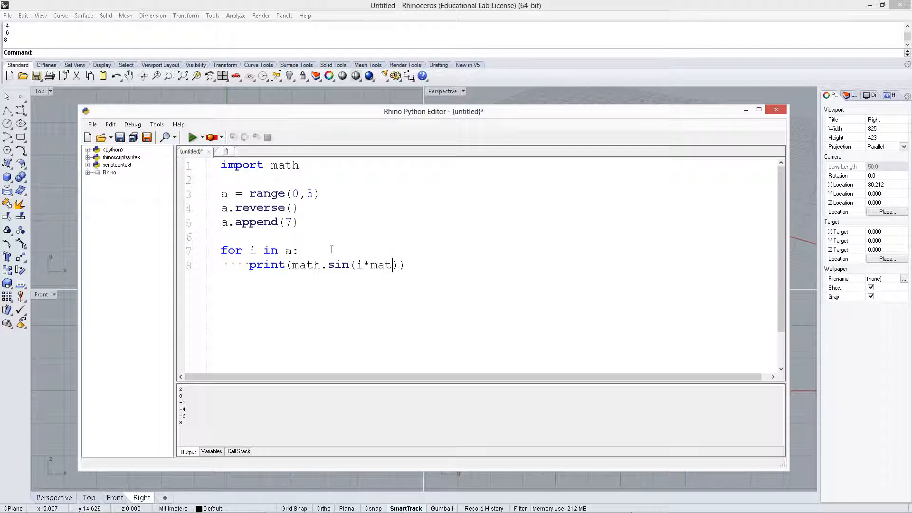
pyautogui.write('h.pi')
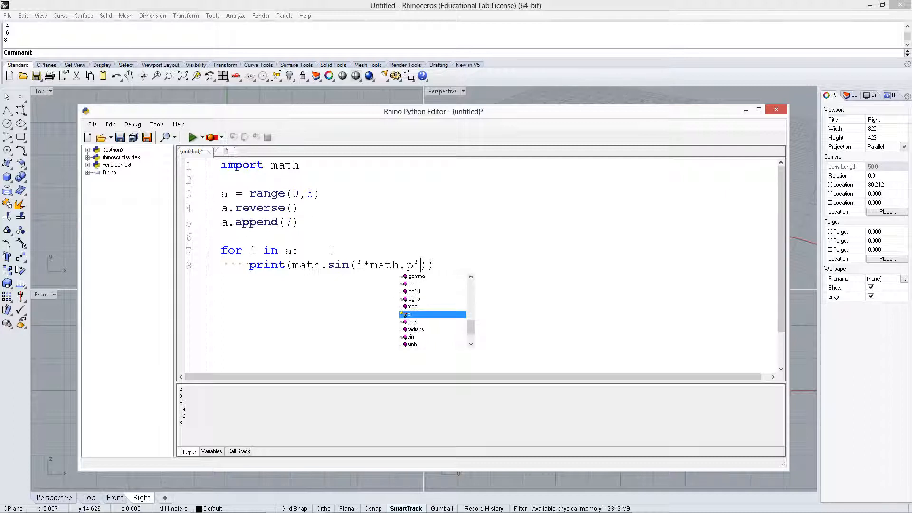
pyautogui.write('/4)')
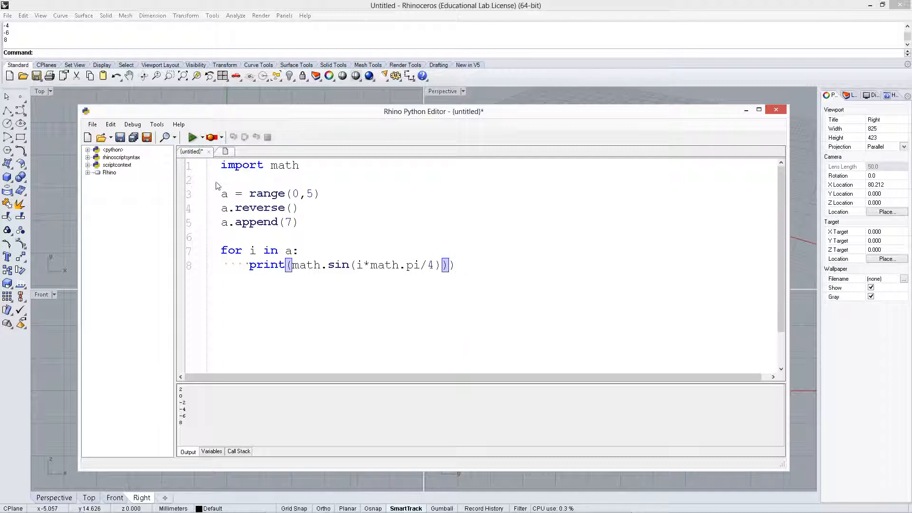
pyautogui.click(194, 137)
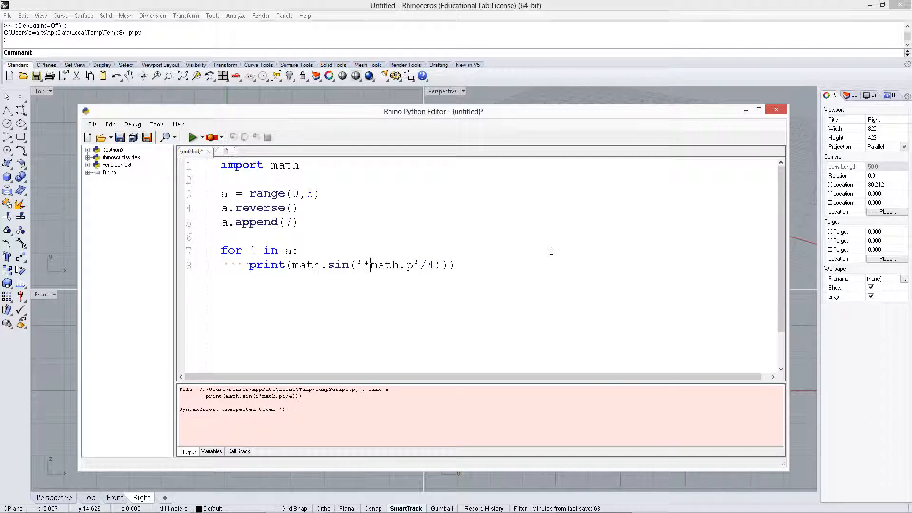
pyautogui.click(407, 265)
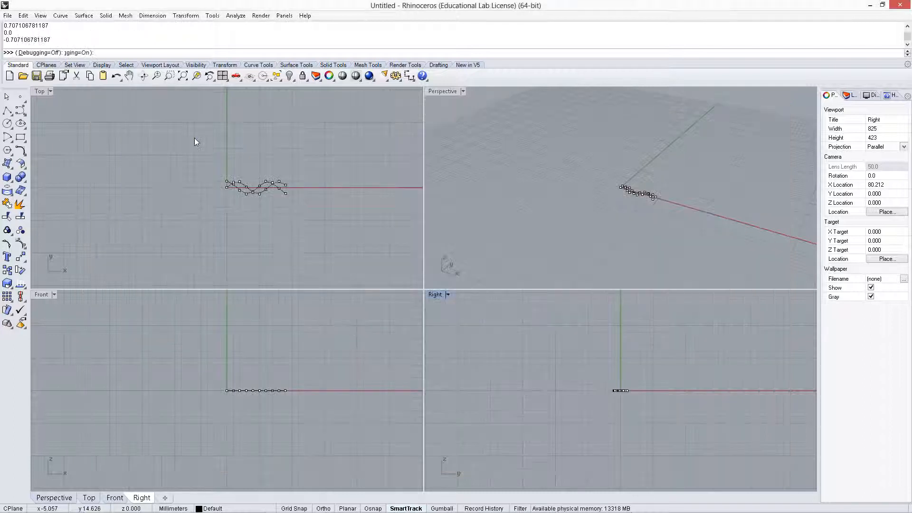
# Bring the Rhino Python Editor back up to rework the script
pyautogui.click(193, 137)
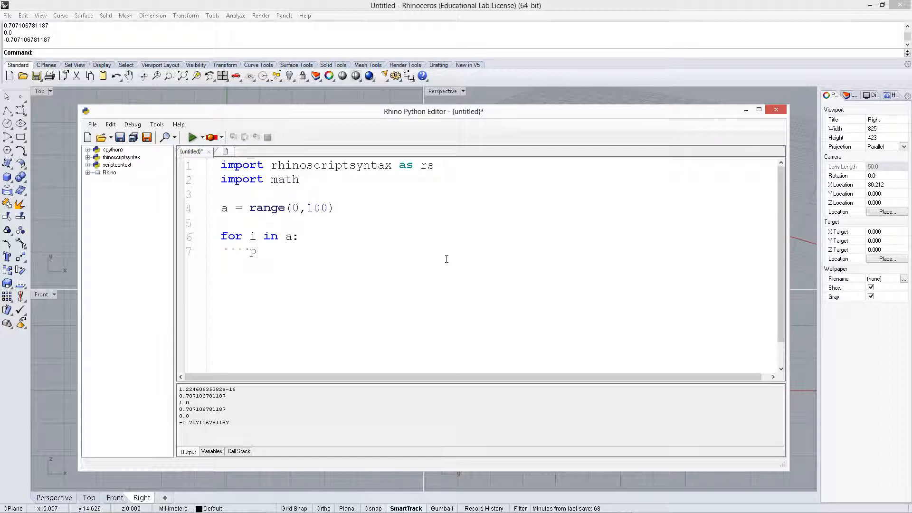
# Make the loop body rs.AddPoint([i,math.sin(i),0]) and run it
pyautogui.write('s.add')
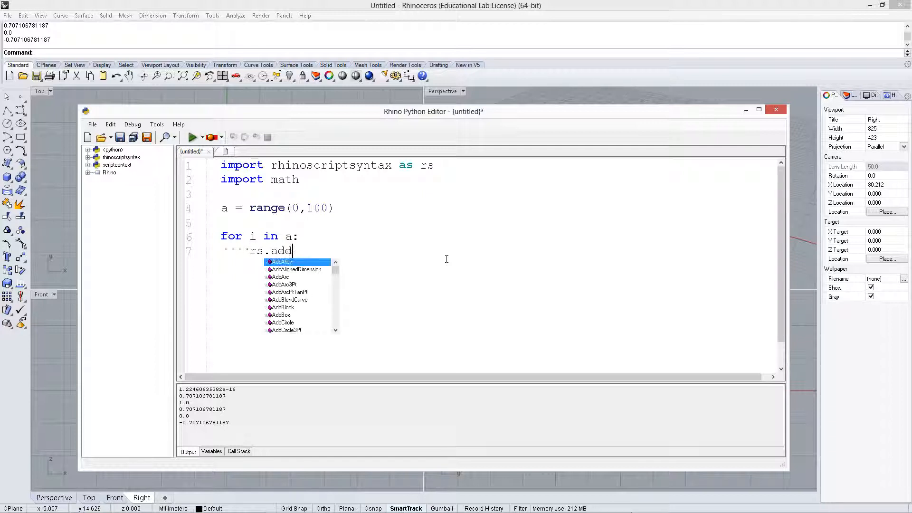
pyautogui.write('P')
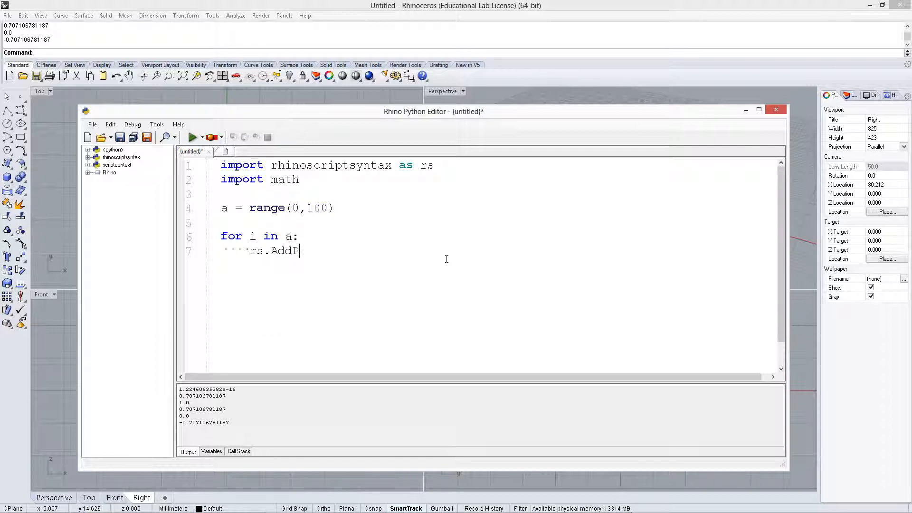
pyautogui.write('oint([')
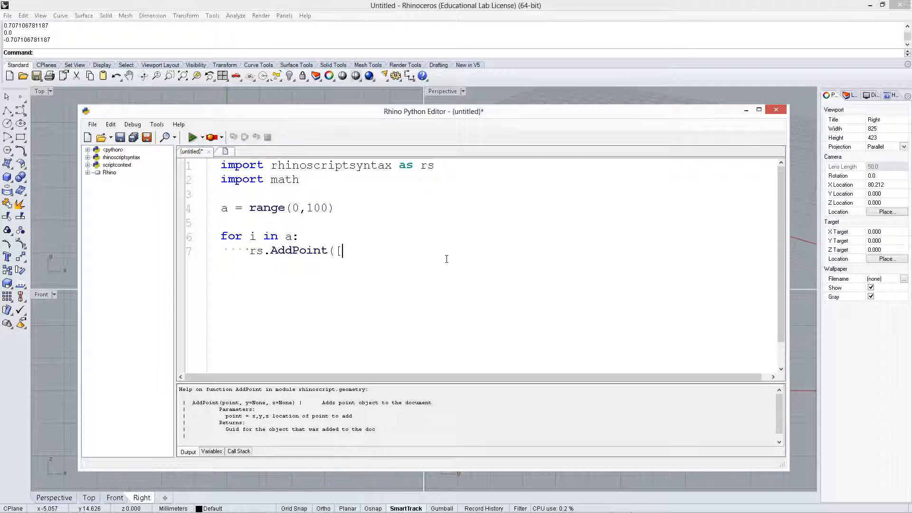
pyautogui.write('])')
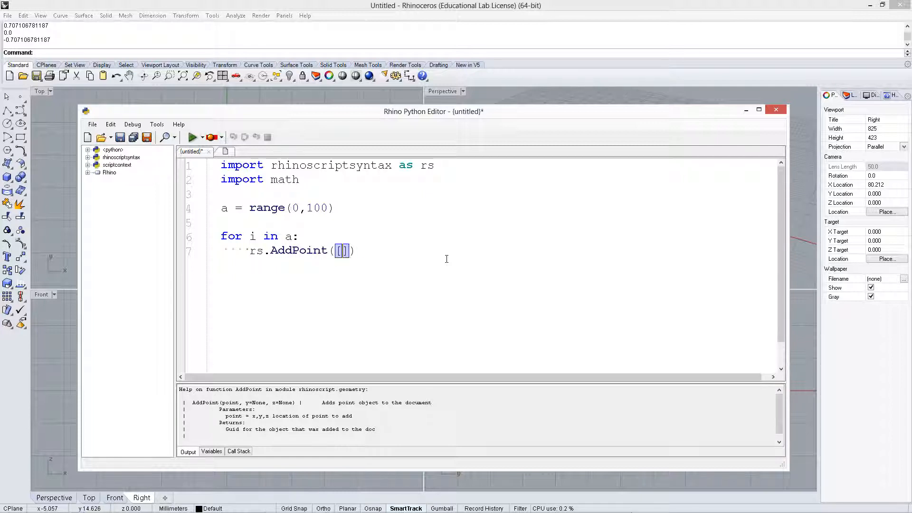
pyautogui.write('i')
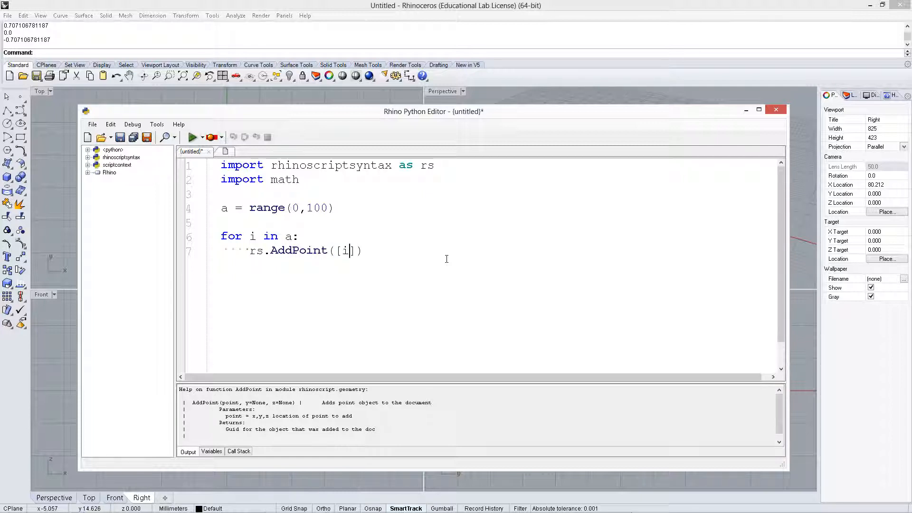
pyautogui.write(',')
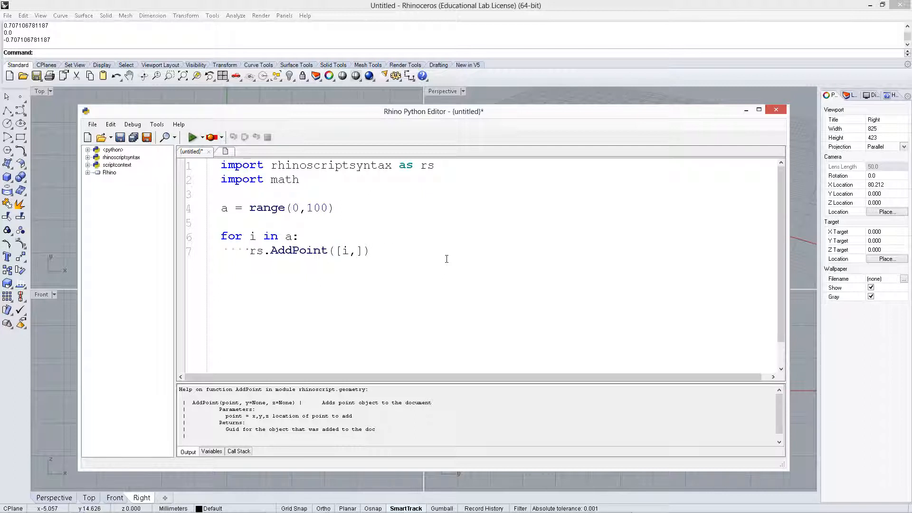
pyautogui.write('math.sinI')
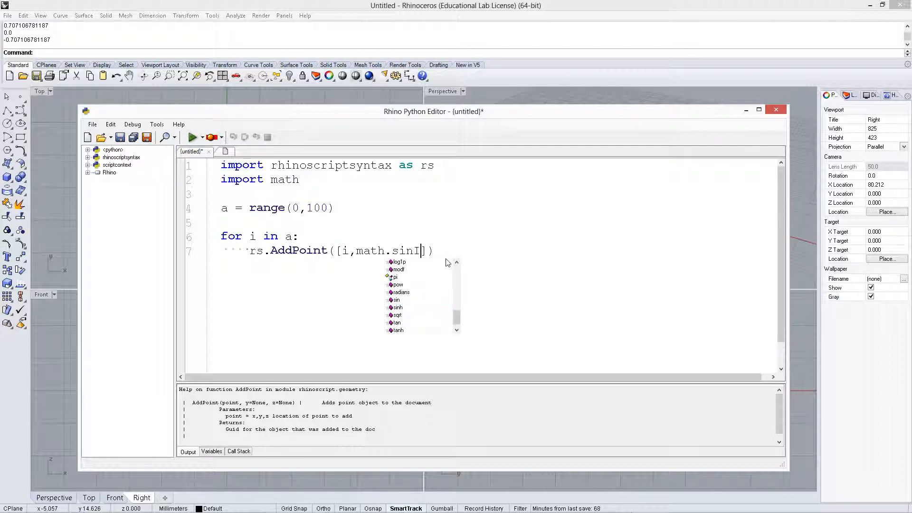
pyautogui.write('(i')
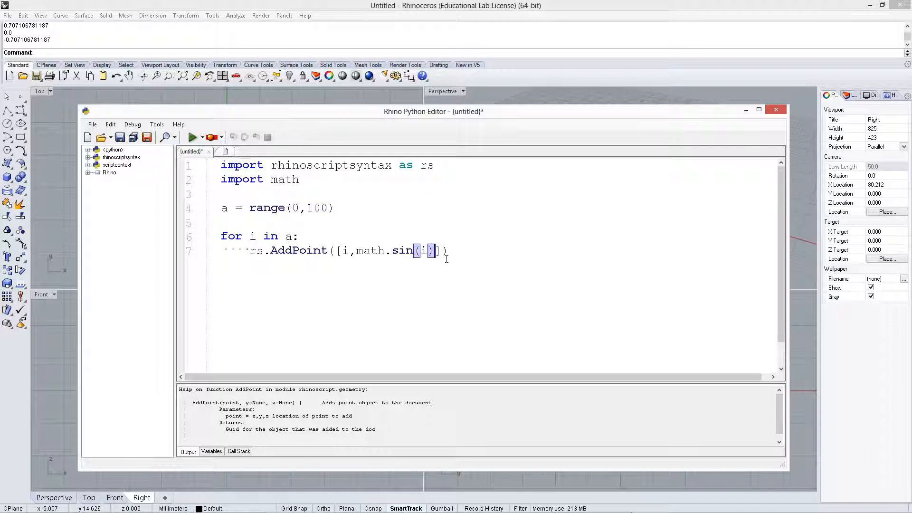
pyautogui.write(',0]')
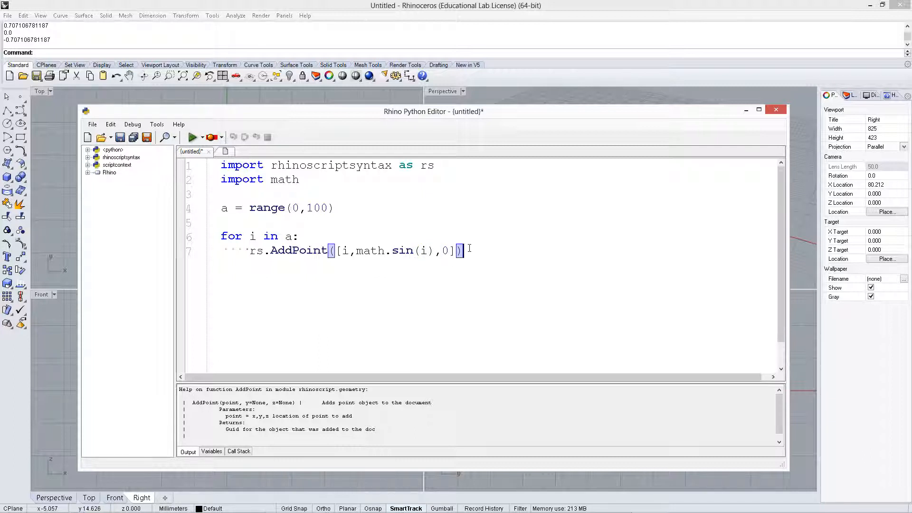
pyautogui.click(193, 136)
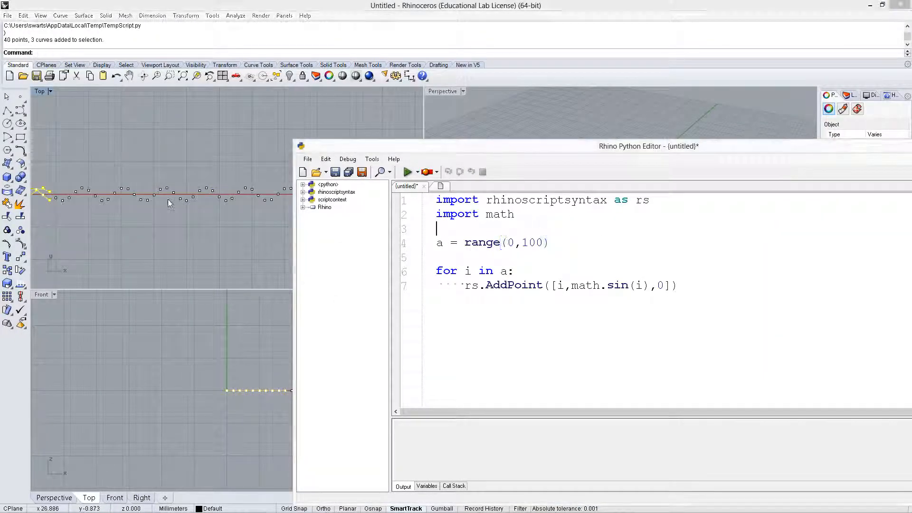
# Deselect the newly added sine-wave points in the Top viewport
pyautogui.click(407, 172)
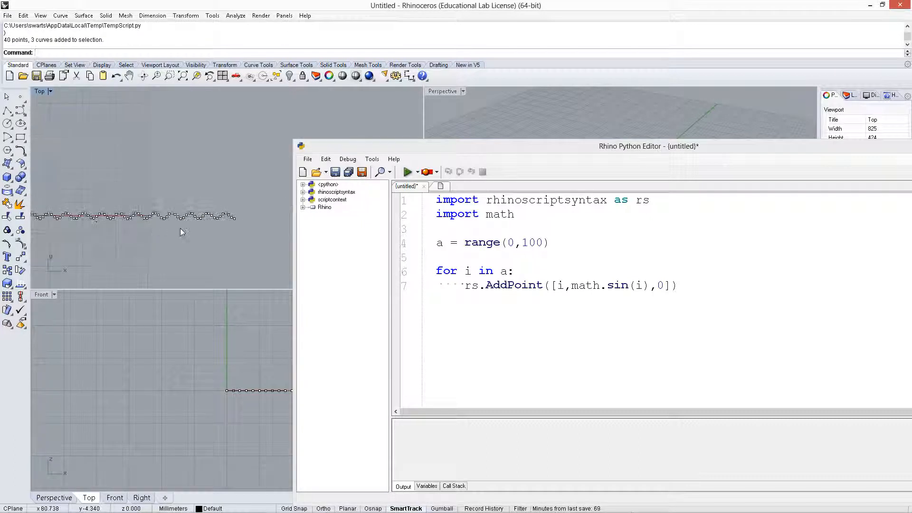